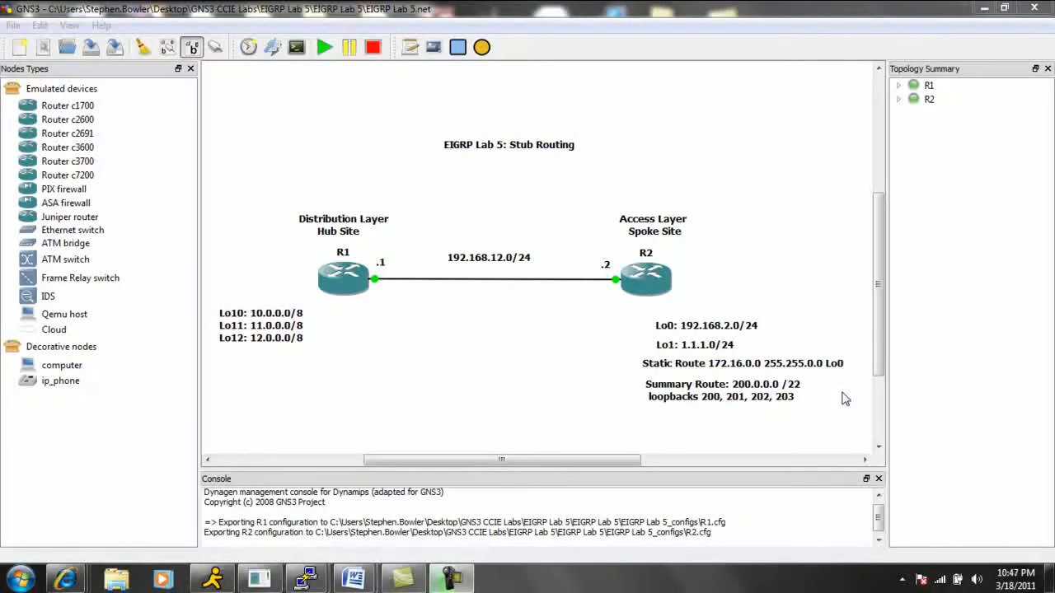
mouse_move(348, 133)
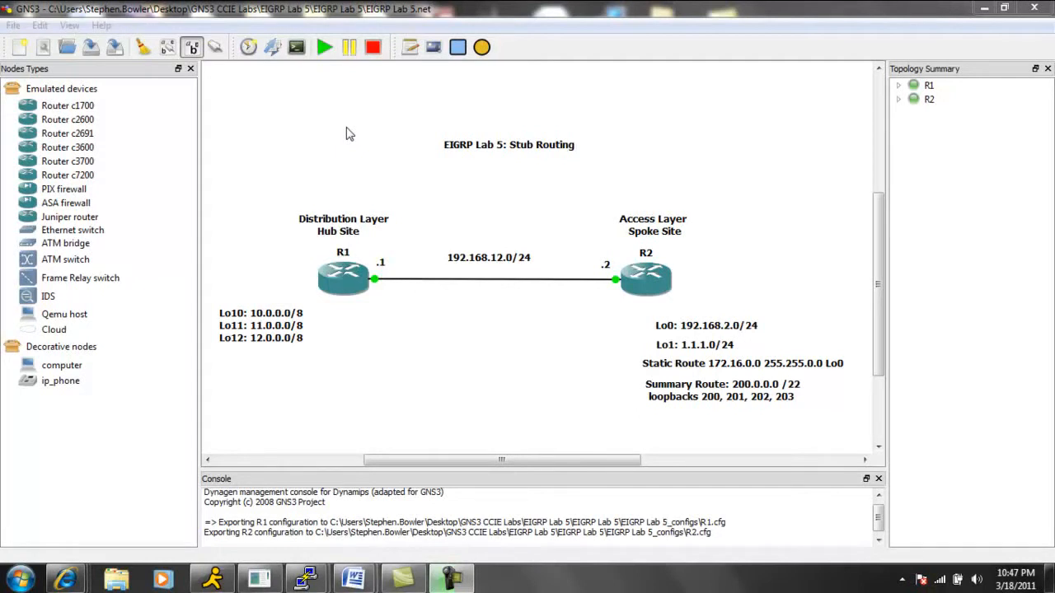
mouse_move(347, 83)
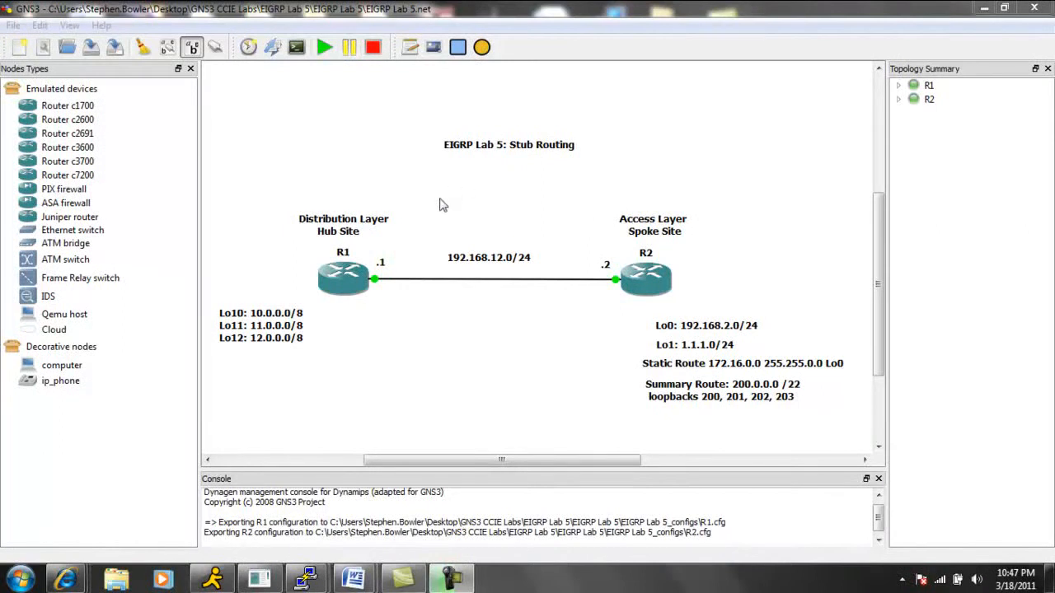
mouse_move(557, 207)
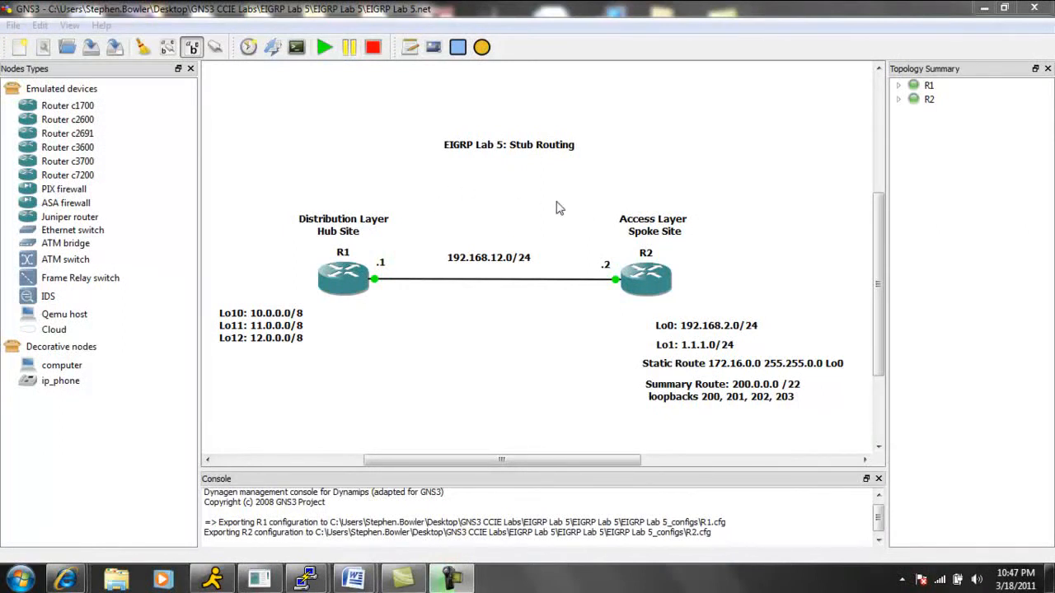
mouse_move(379, 267)
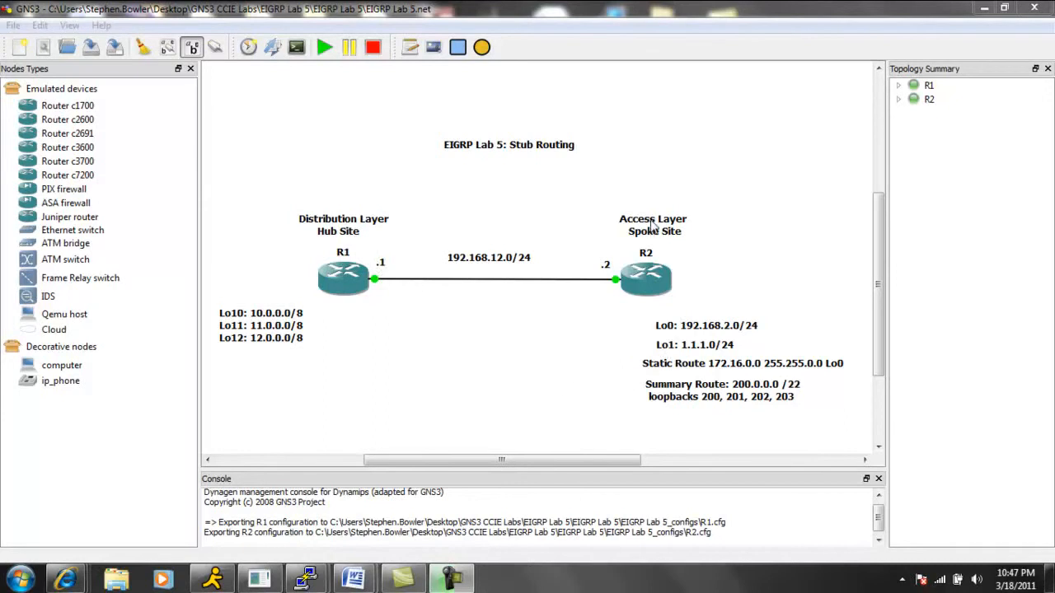
mouse_move(412, 227)
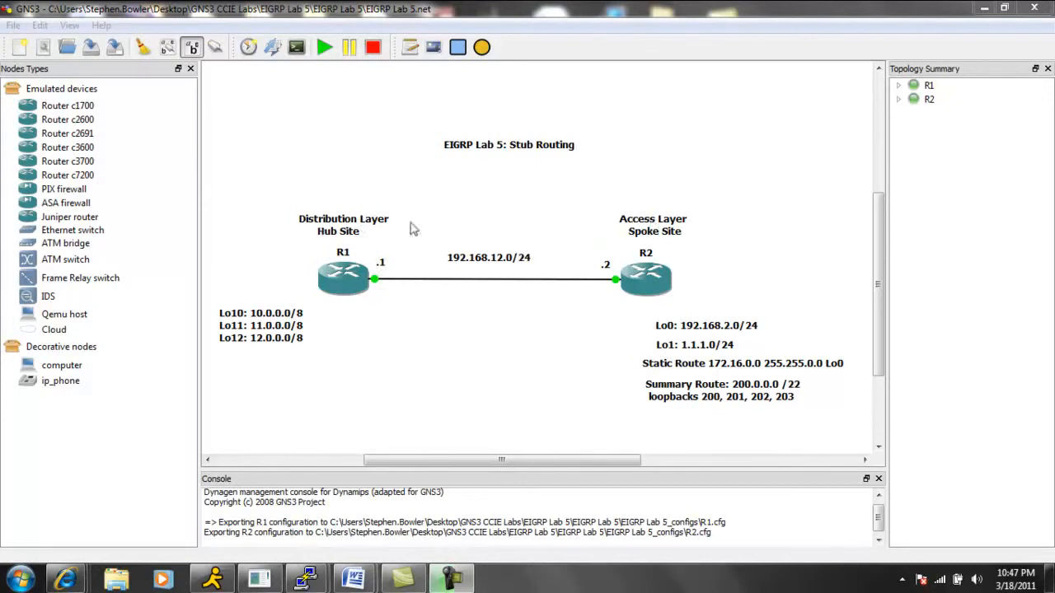
mouse_move(525, 171)
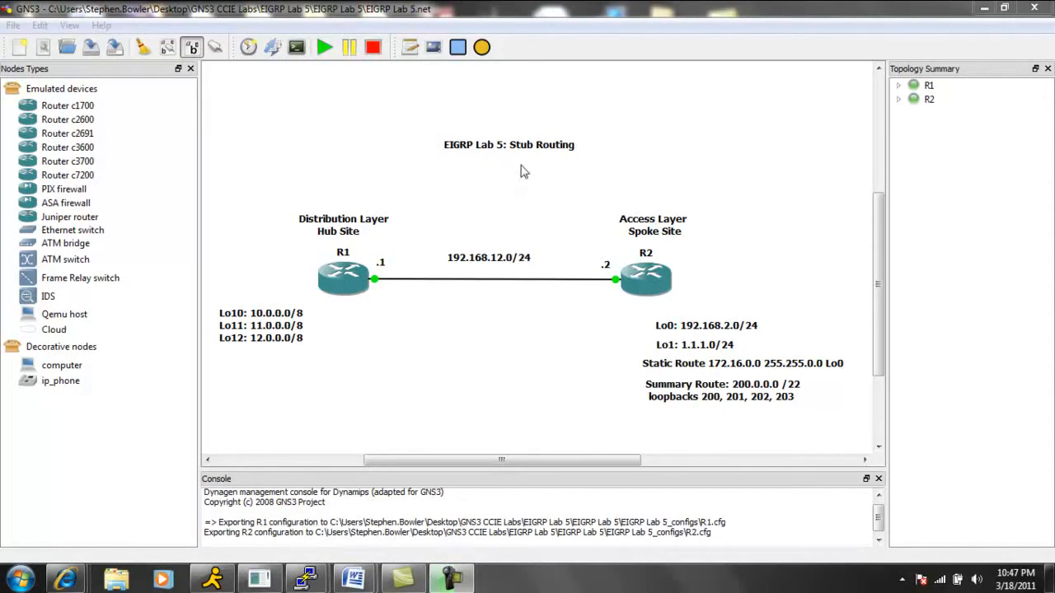
mouse_move(472, 200)
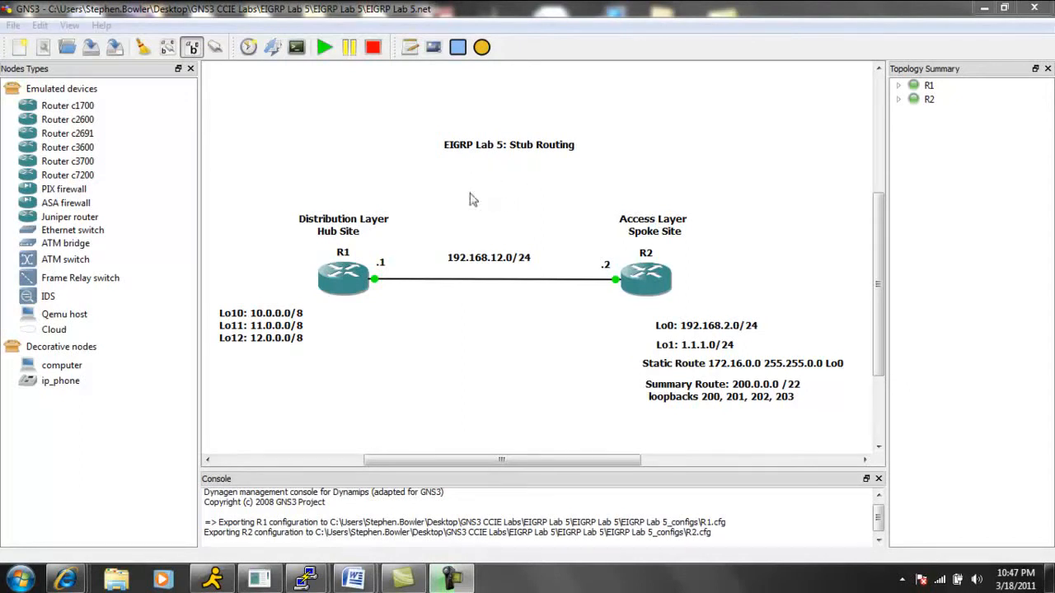
mouse_move(428, 145)
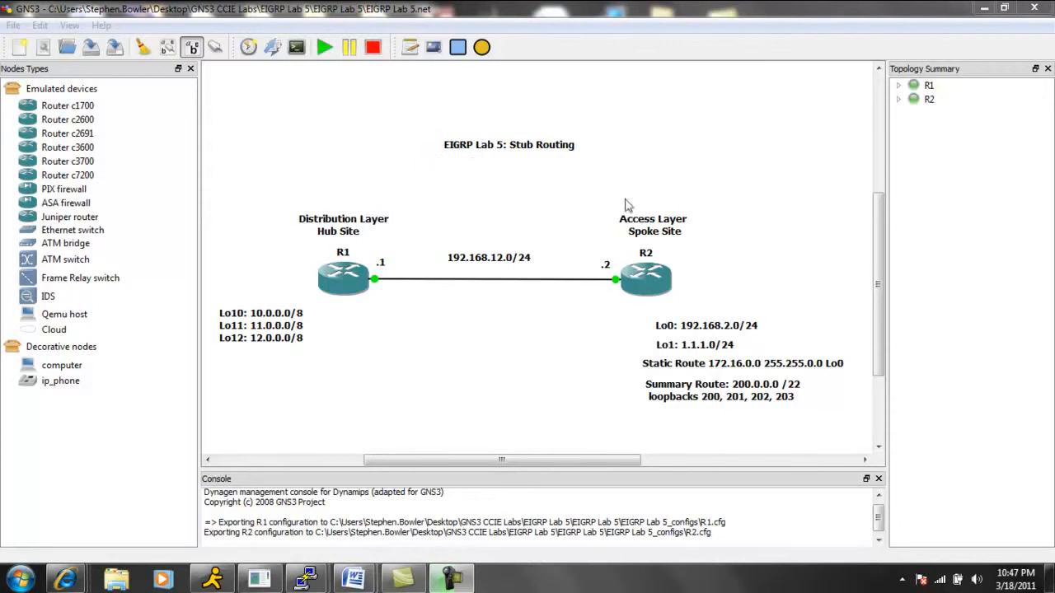
mouse_move(550, 221)
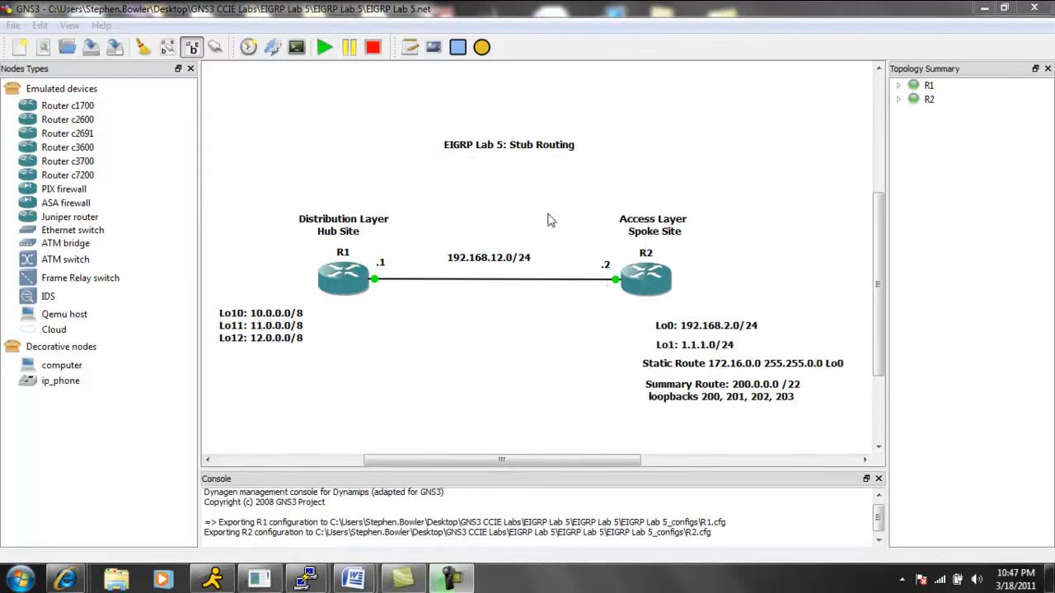
mouse_move(547, 185)
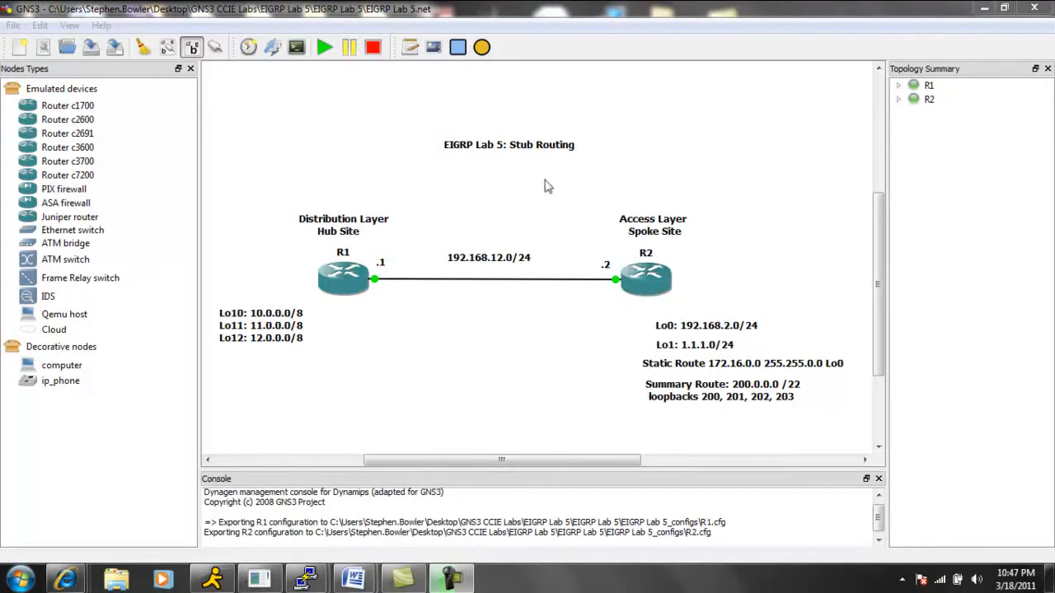
mouse_move(624, 251)
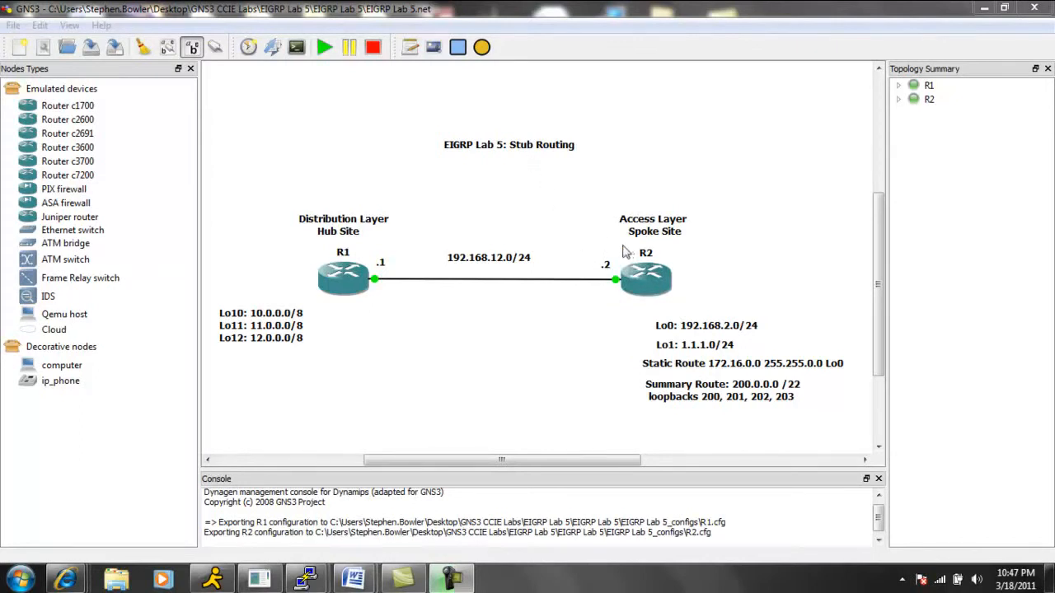
mouse_move(587, 242)
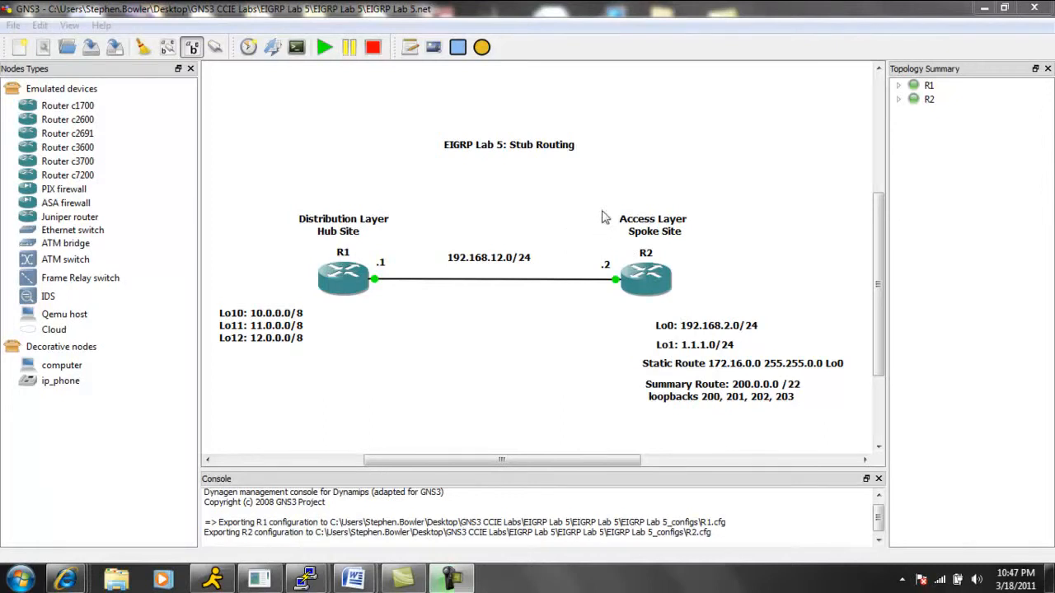
mouse_move(616, 221)
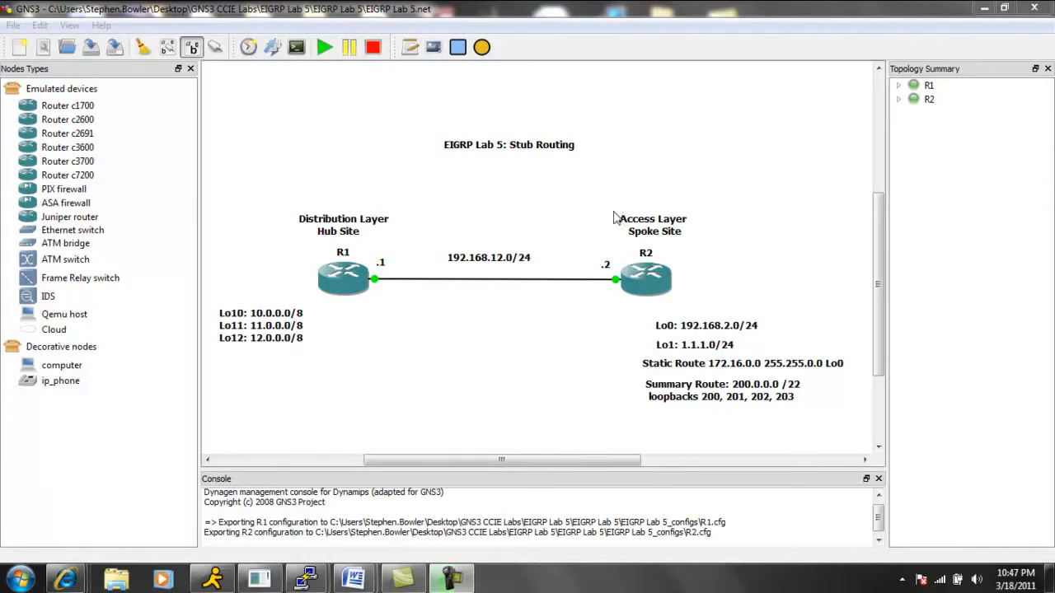
mouse_move(607, 206)
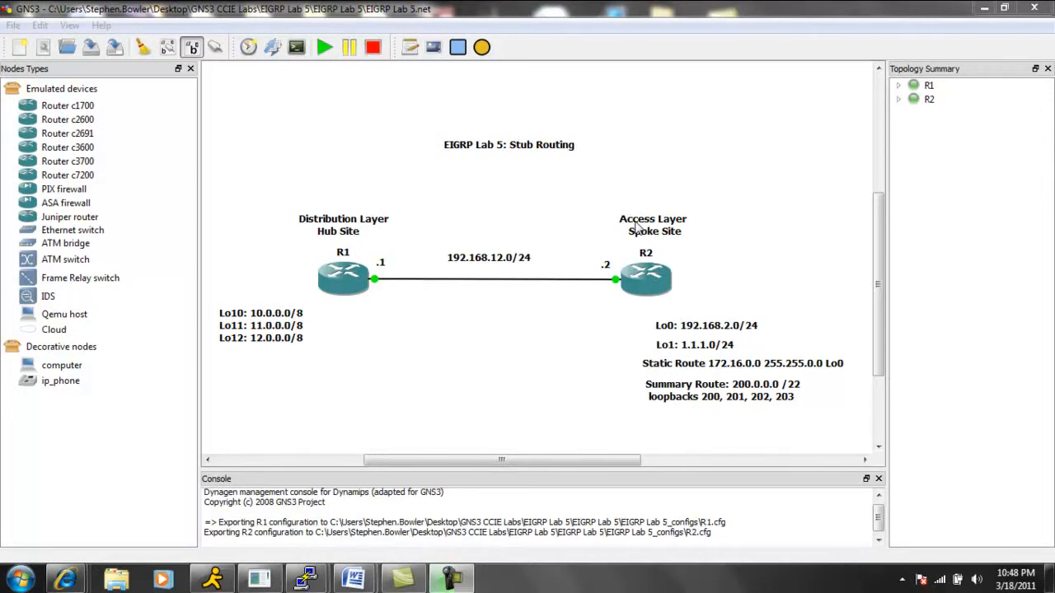
mouse_move(612, 248)
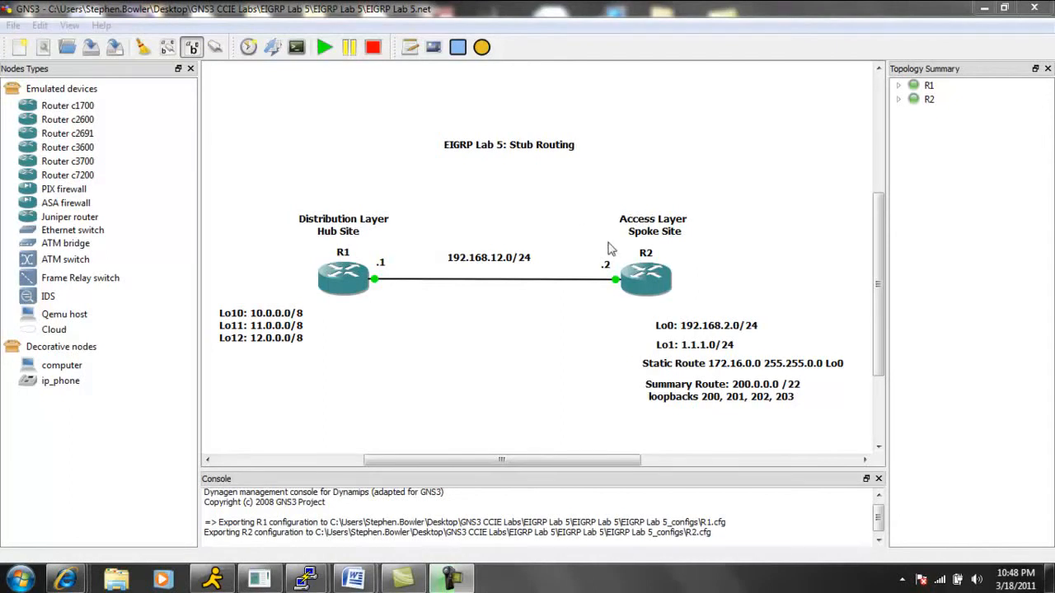
mouse_move(619, 160)
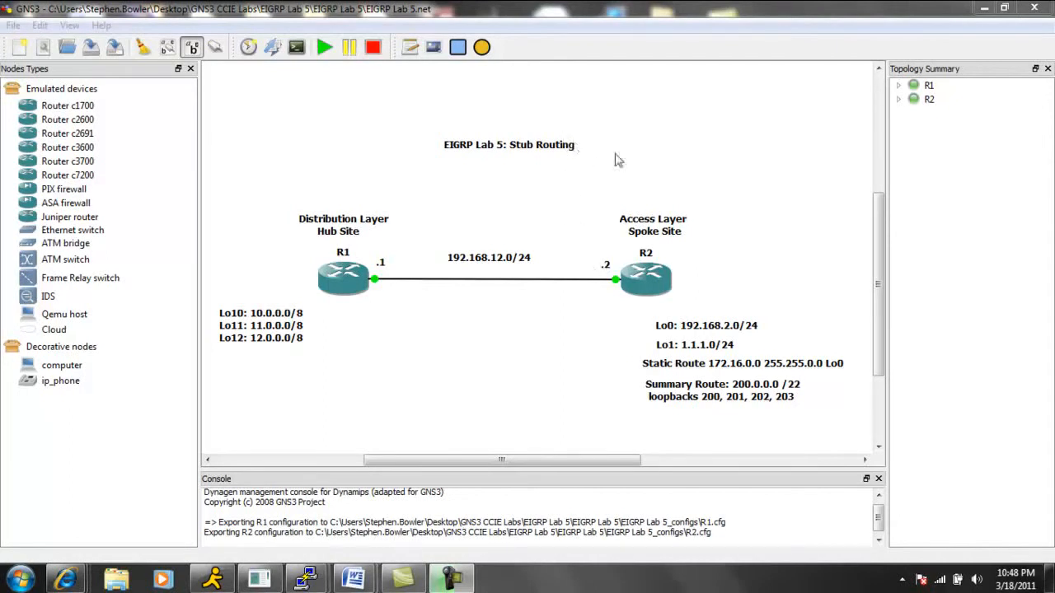
mouse_move(670, 151)
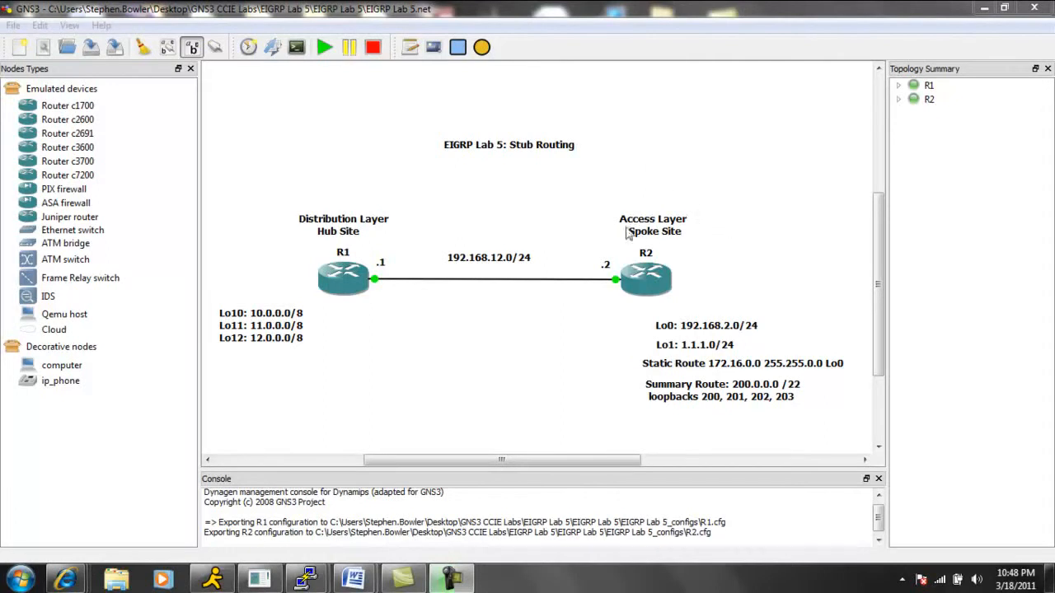
mouse_move(585, 201)
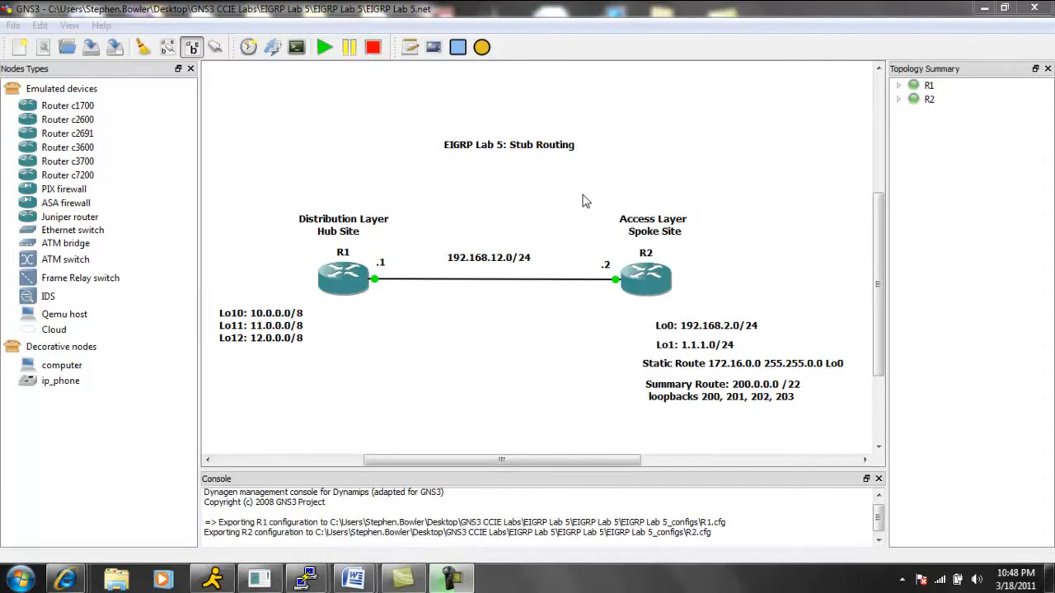
mouse_move(442, 213)
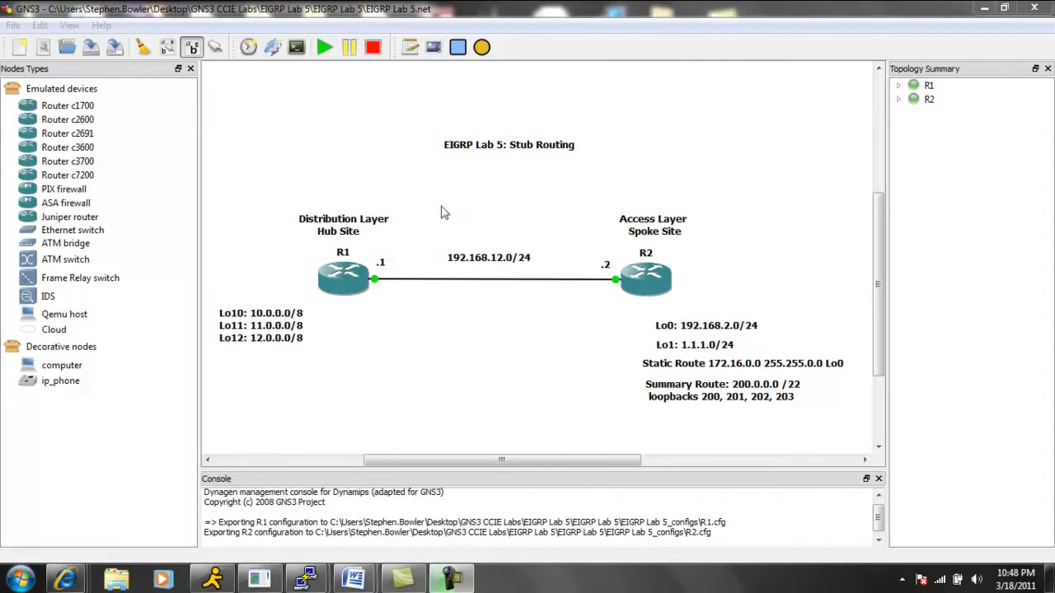
mouse_move(448, 213)
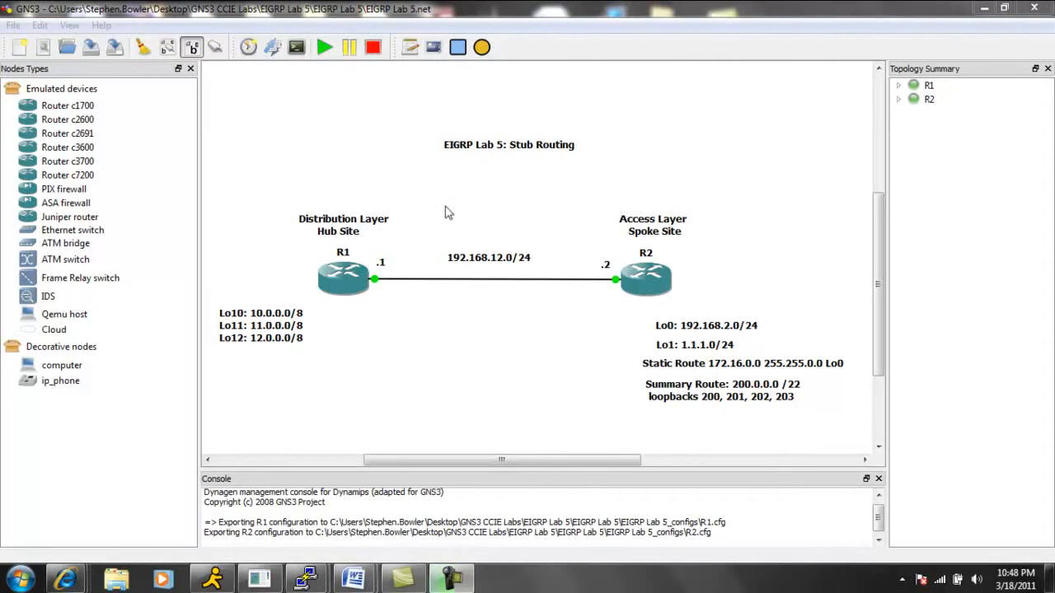
mouse_move(382, 211)
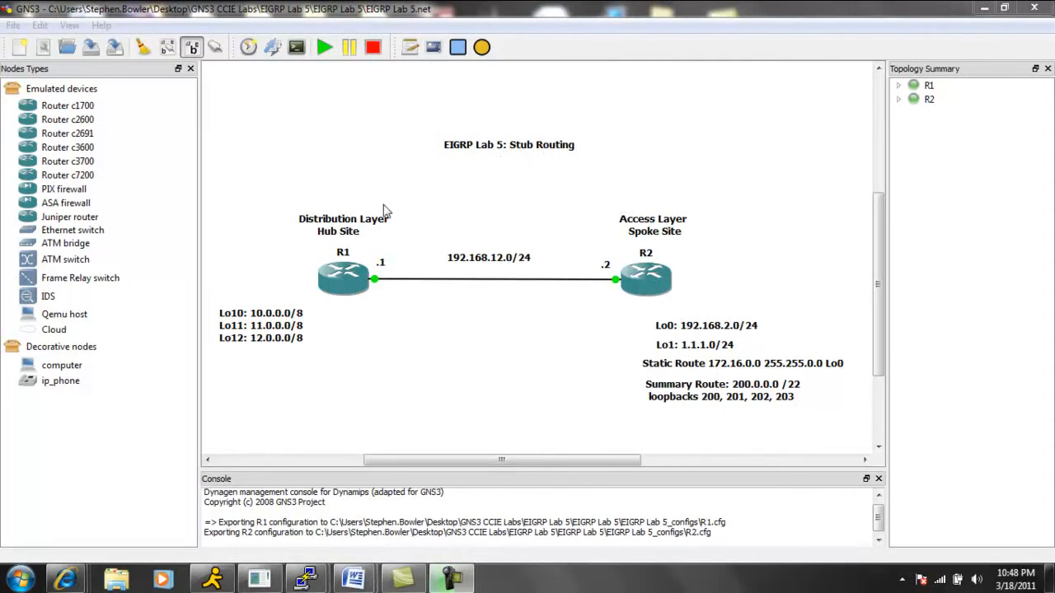
mouse_move(369, 320)
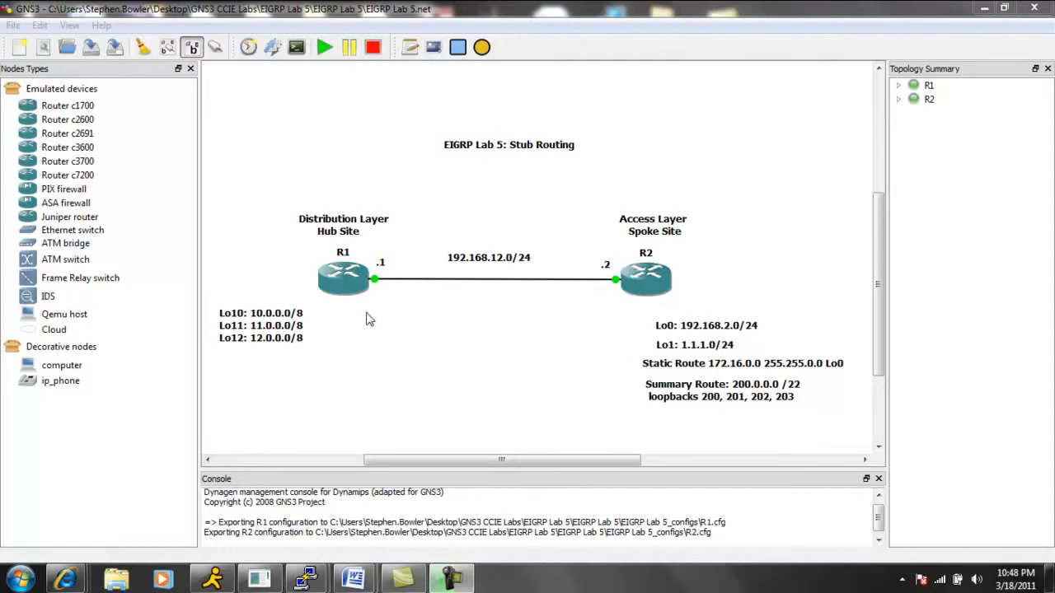
mouse_move(644, 300)
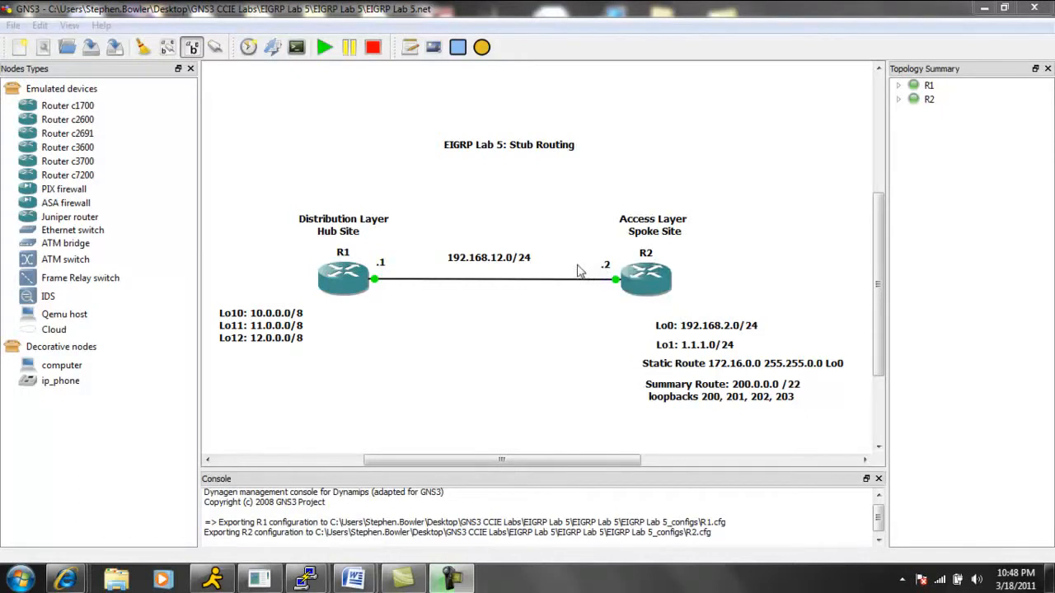
mouse_move(343, 211)
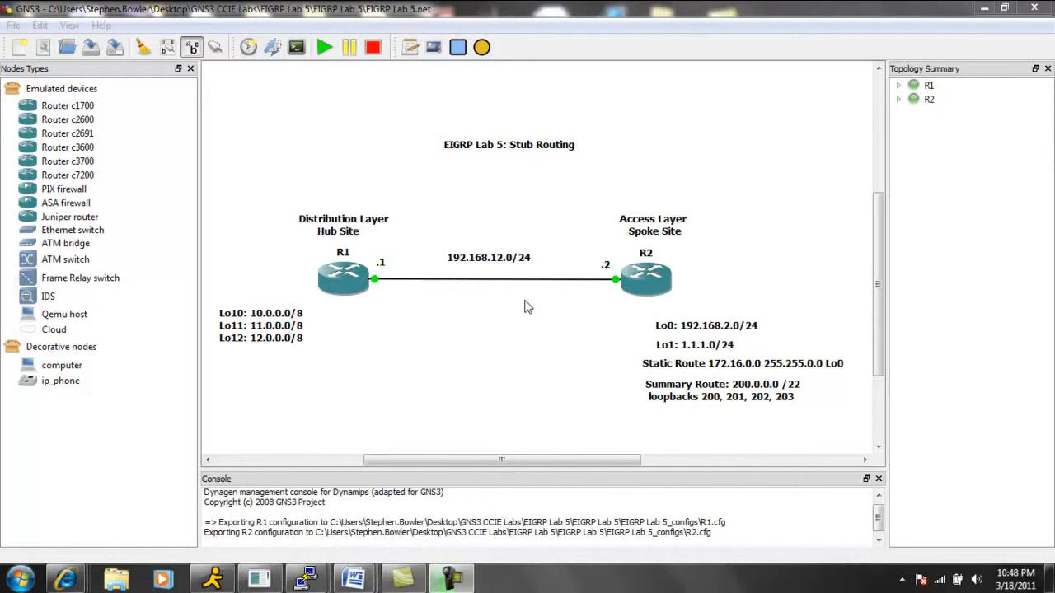
mouse_move(491, 292)
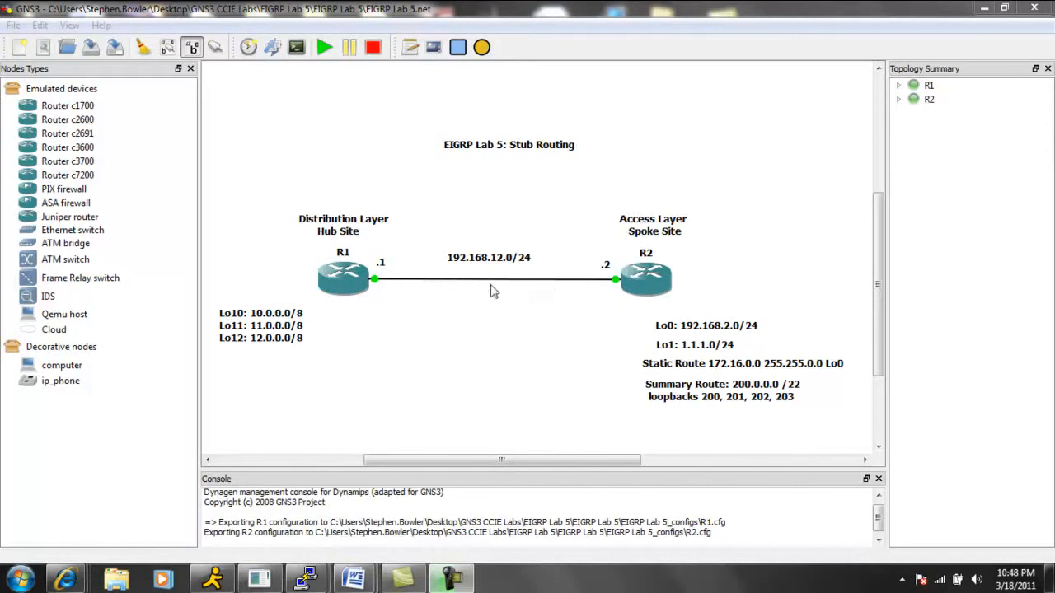
mouse_move(435, 145)
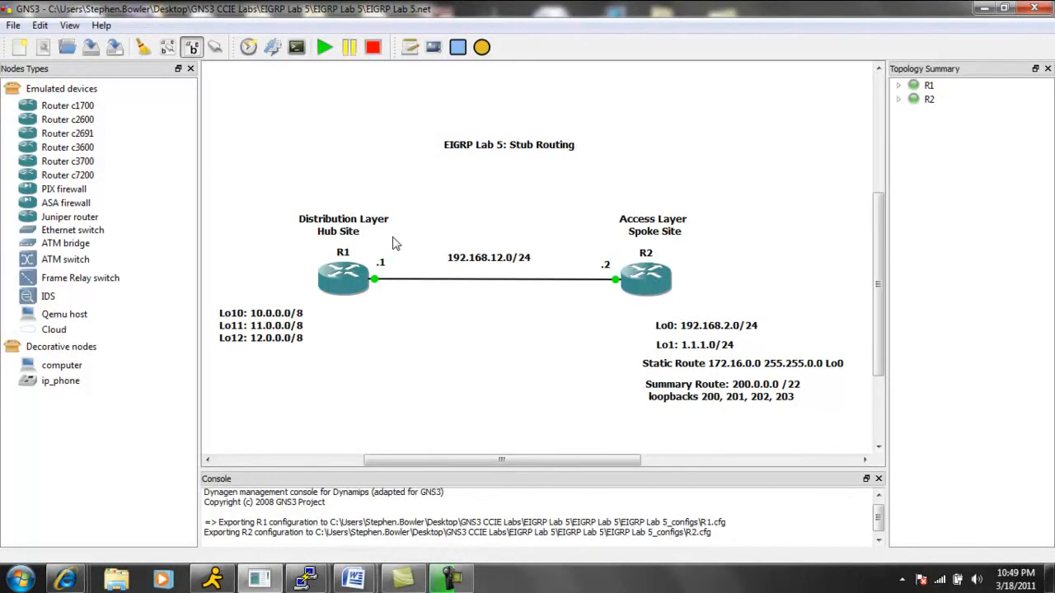
mouse_move(415, 183)
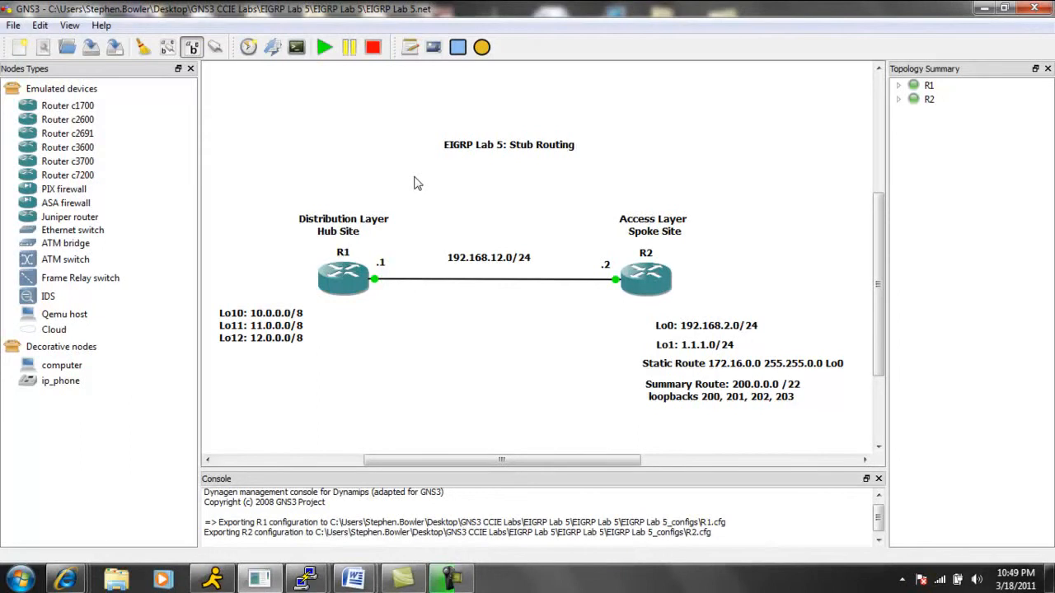
mouse_move(465, 196)
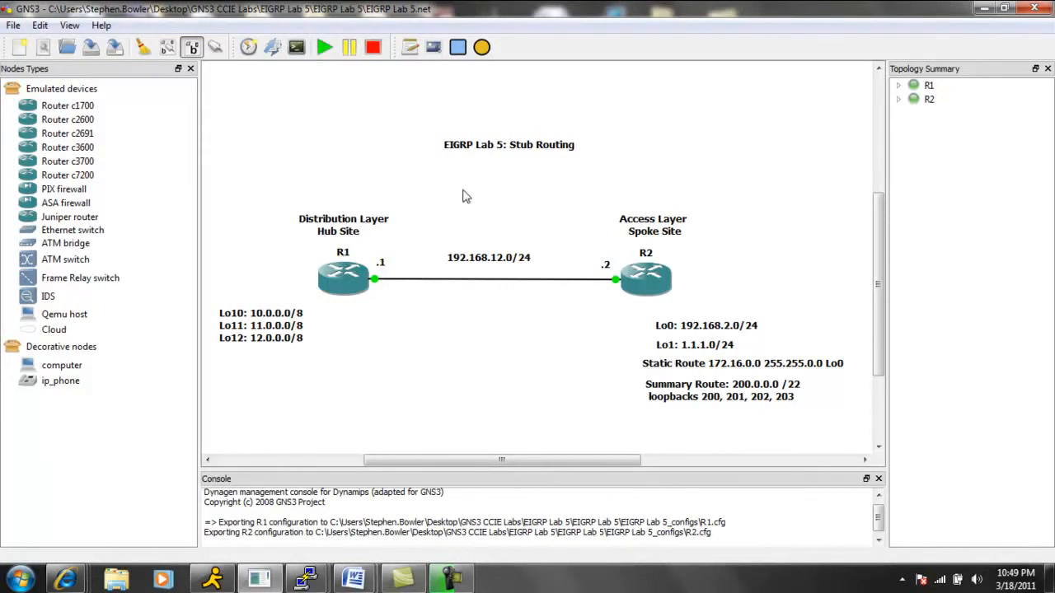
mouse_move(453, 192)
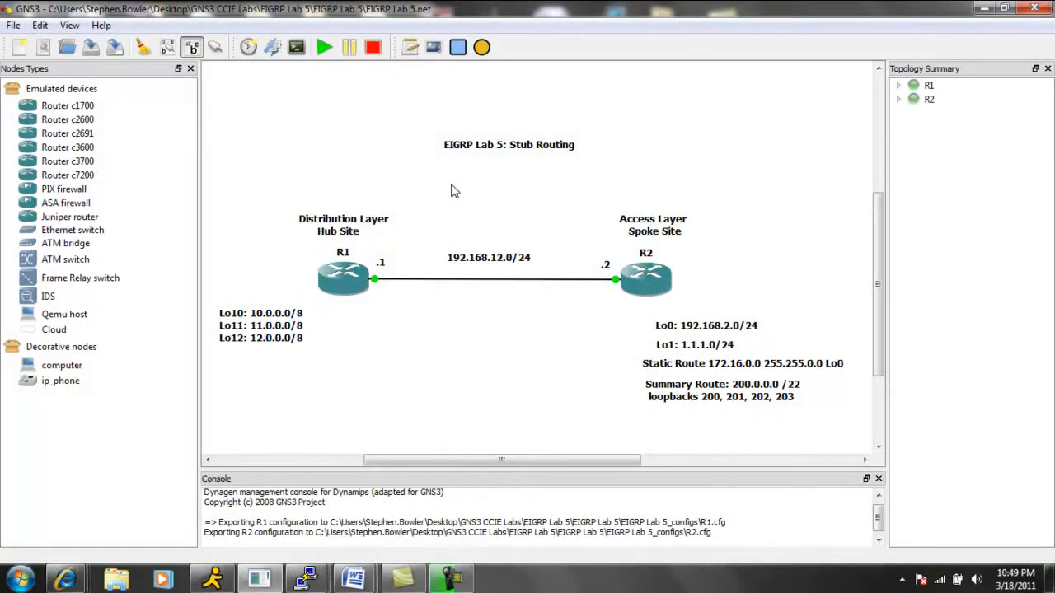
mouse_move(486, 229)
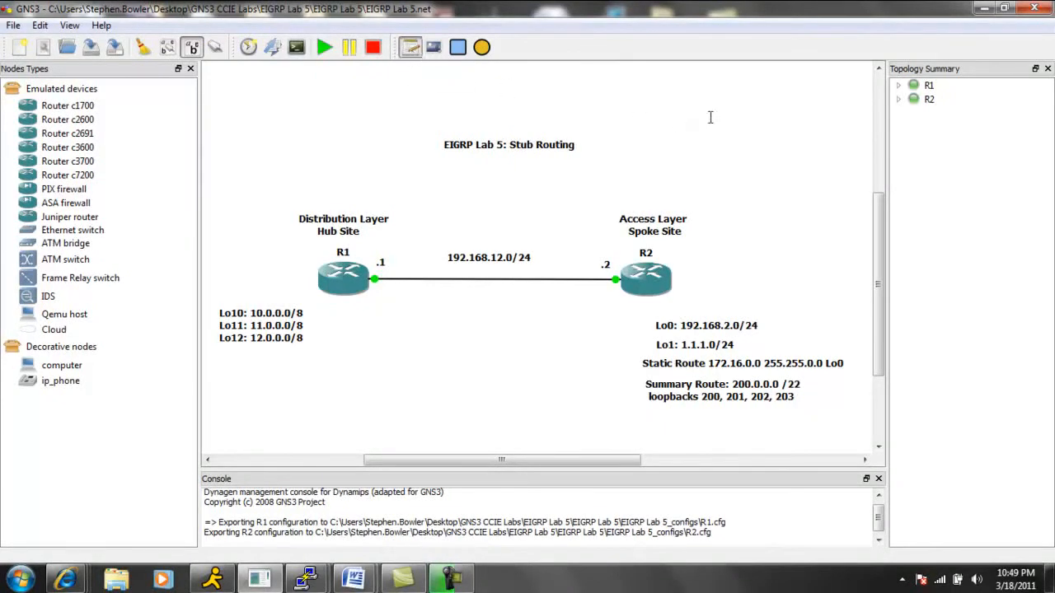
mouse_move(724, 101)
text(Receive-Only Connecte)
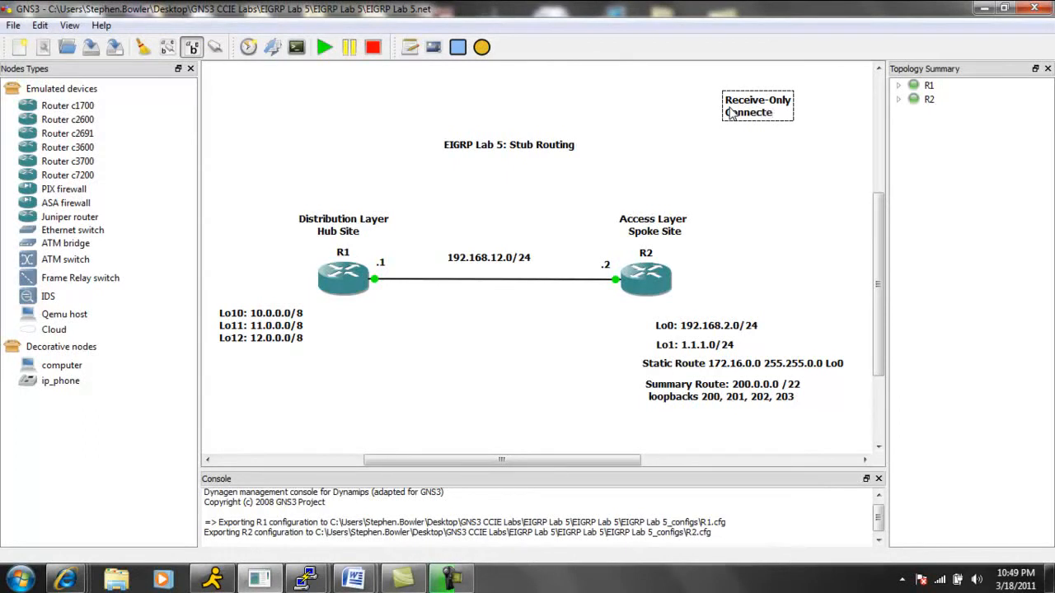
Step: Write the EIGRP stub types note above R2: Receive-Only, Connected, Static, Summary
text(Static)
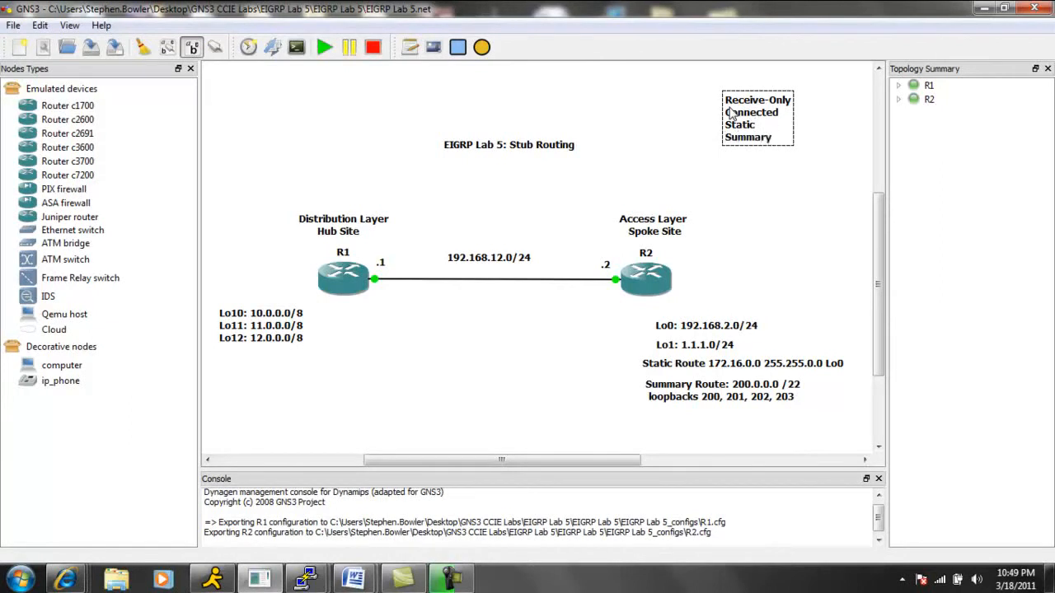
mouse_move(769, 182)
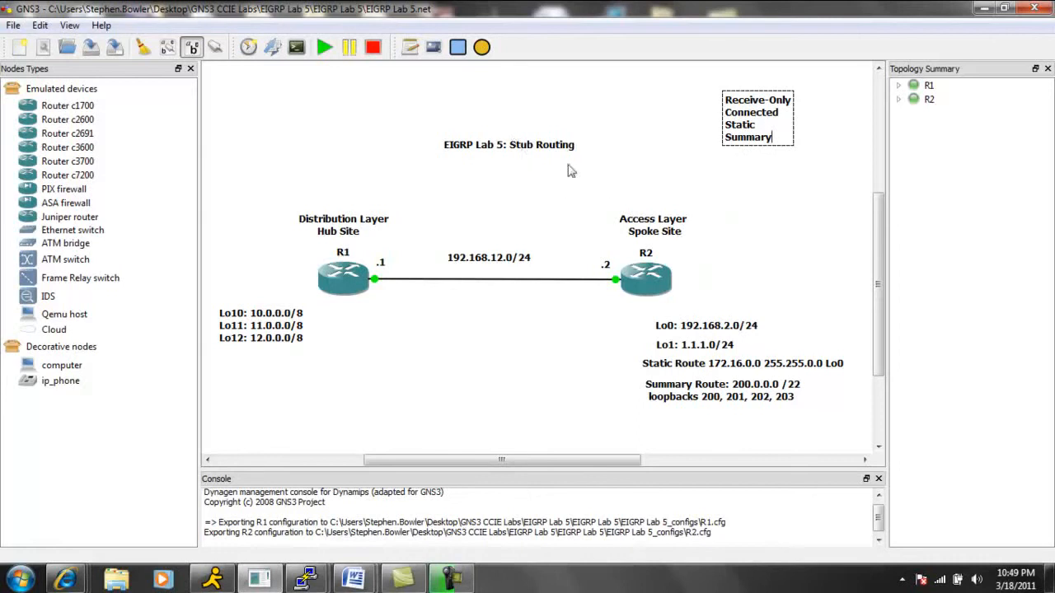
mouse_move(767, 129)
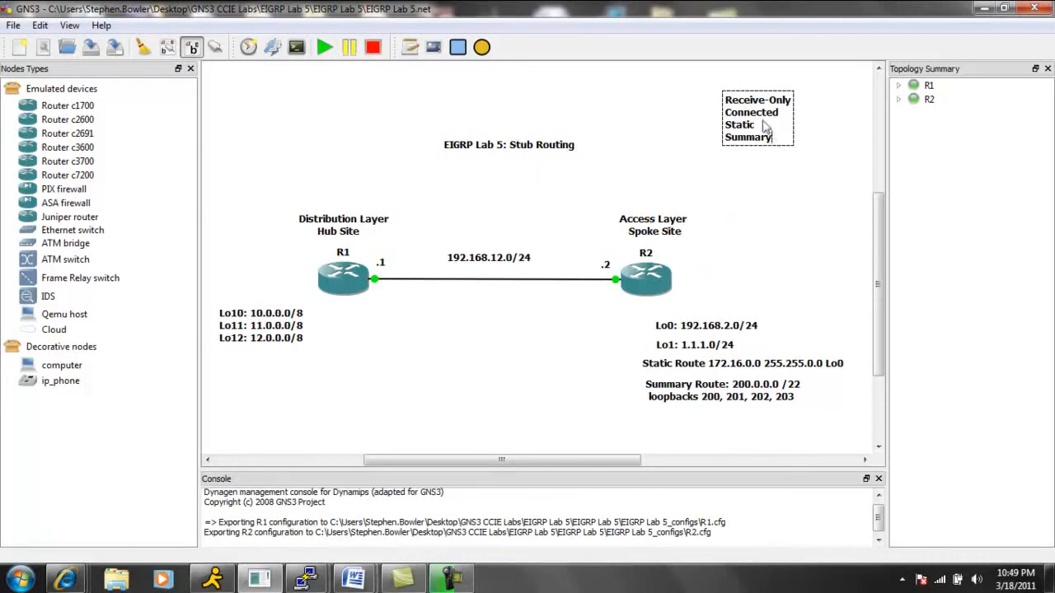
mouse_move(778, 122)
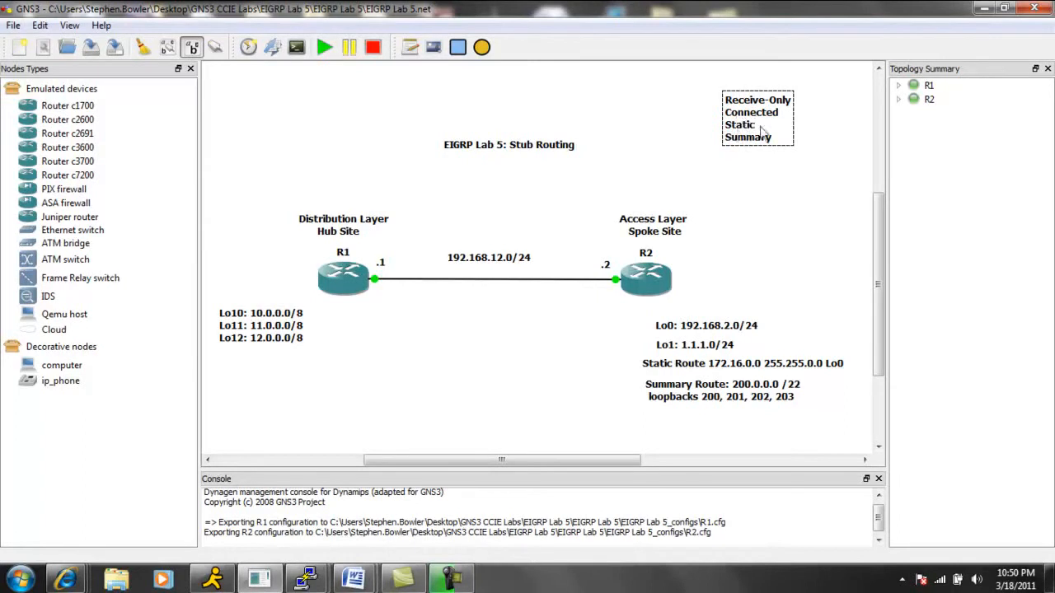
mouse_move(767, 152)
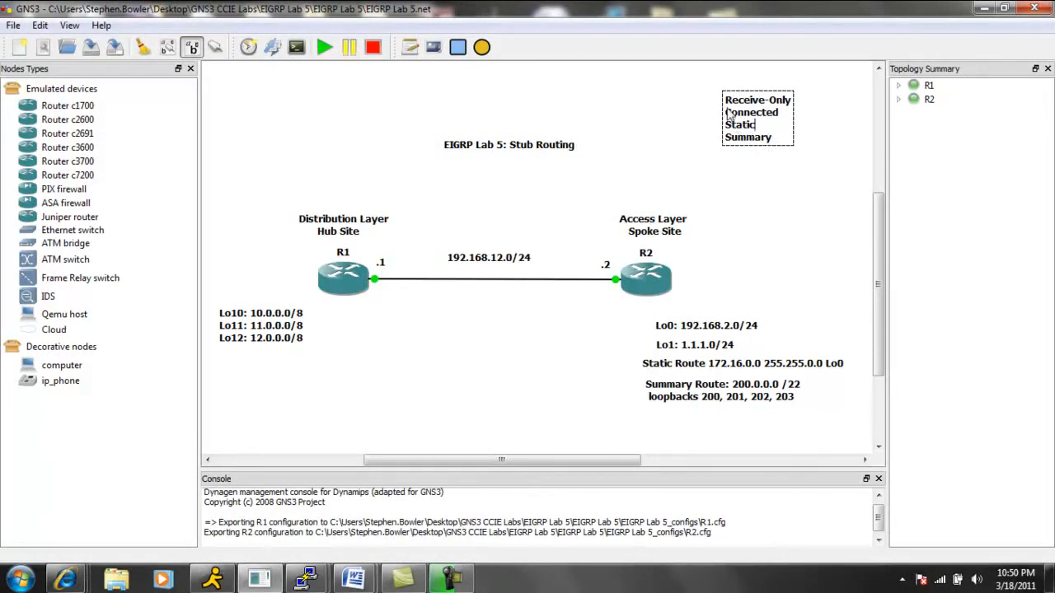
Step: Nudge the stub types note slightly down above R2 and reopen its text for editing
drag(750, 112, 750, 137)
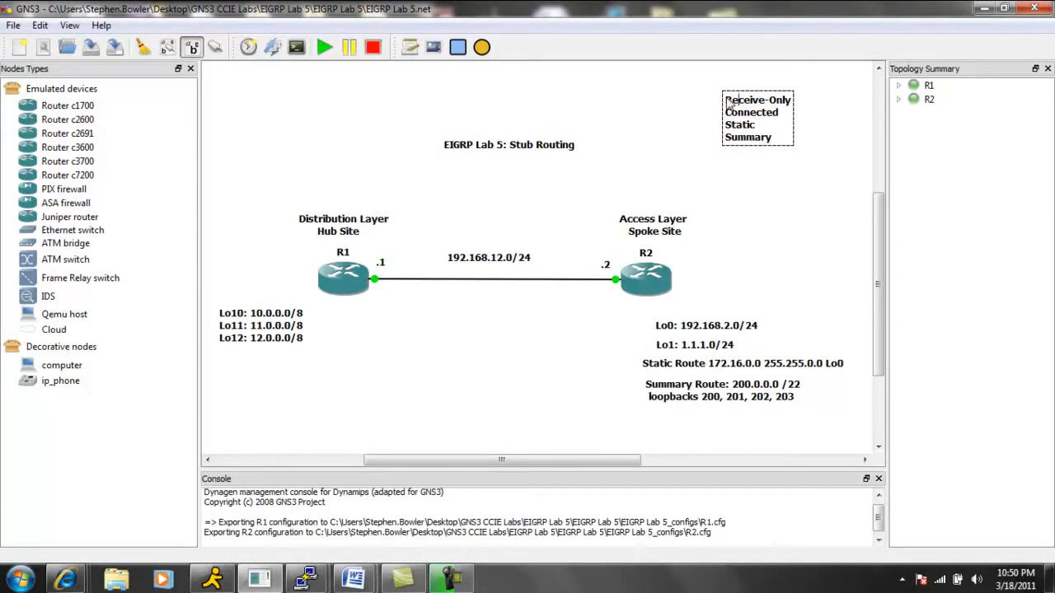
double_click(757, 101)
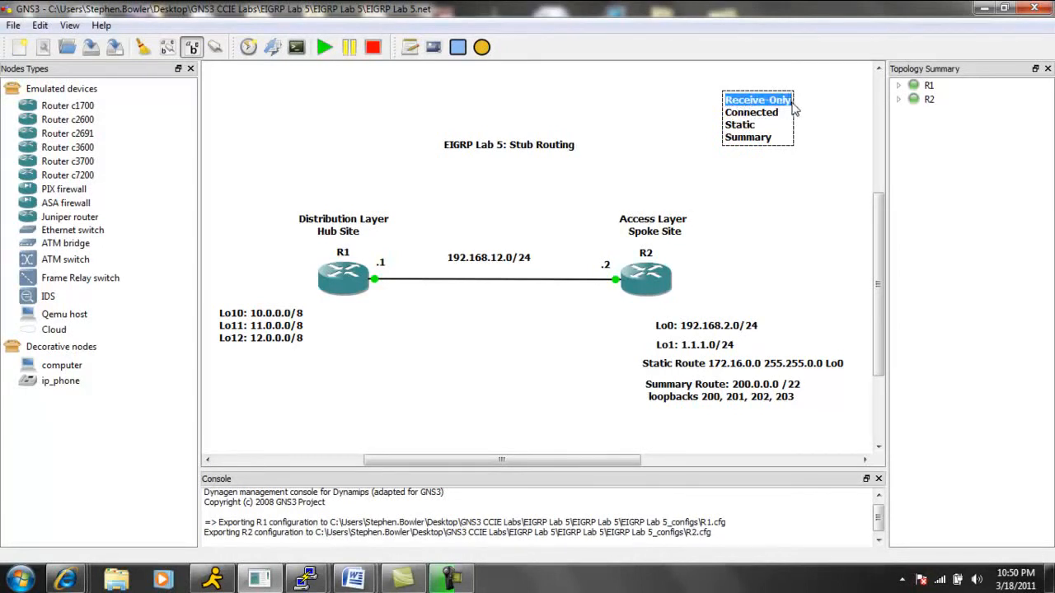
mouse_move(719, 115)
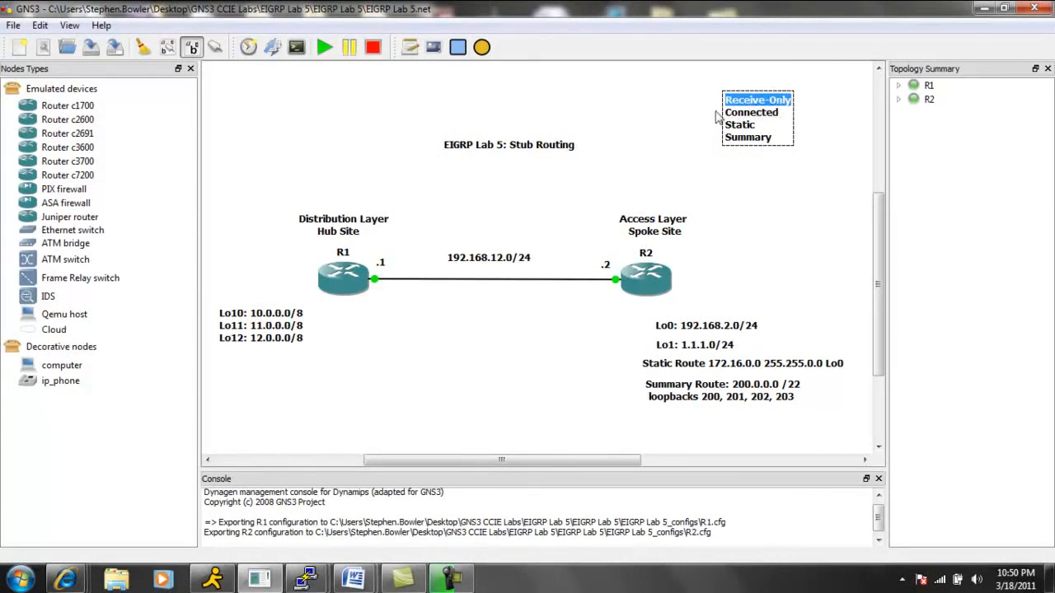
mouse_move(611, 211)
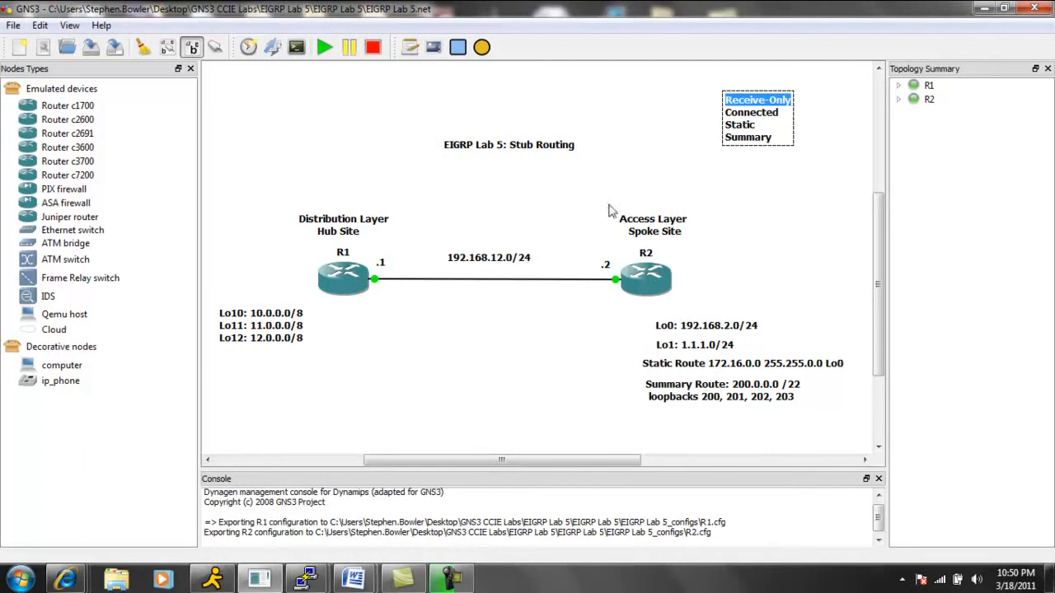
mouse_move(388, 246)
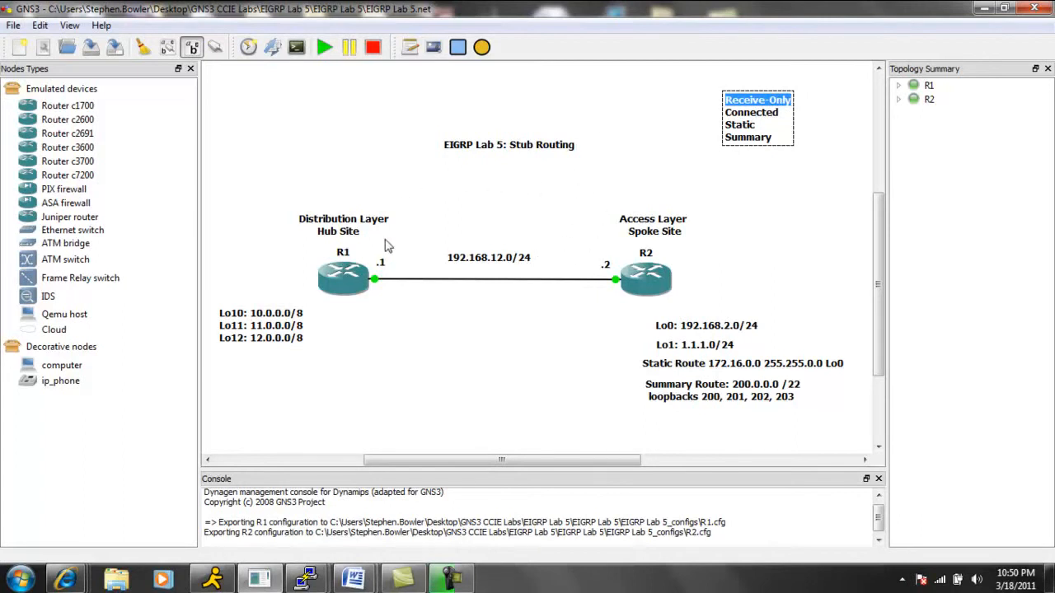
mouse_move(346, 247)
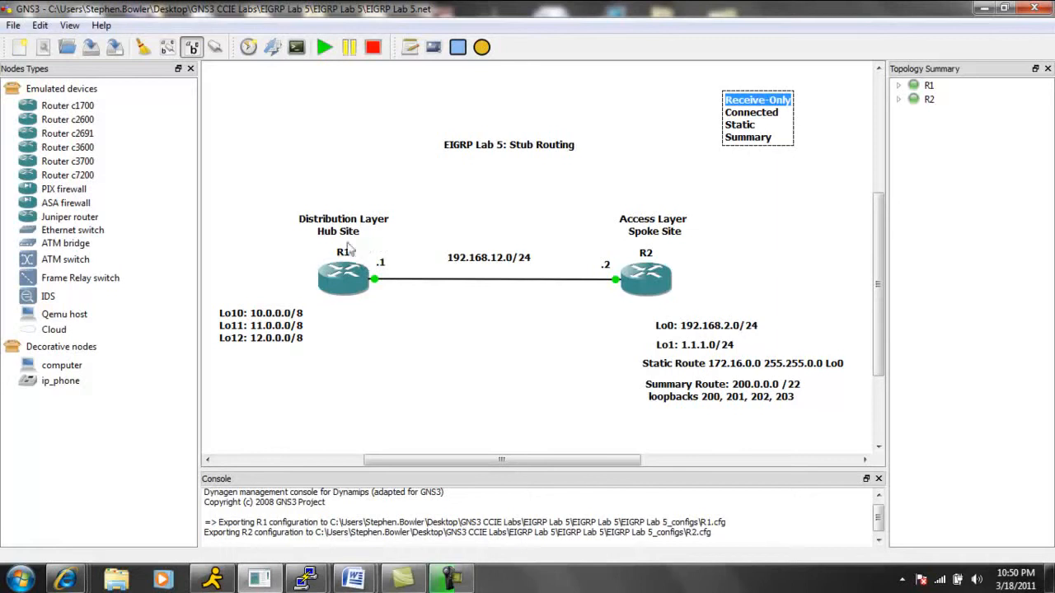
mouse_move(383, 229)
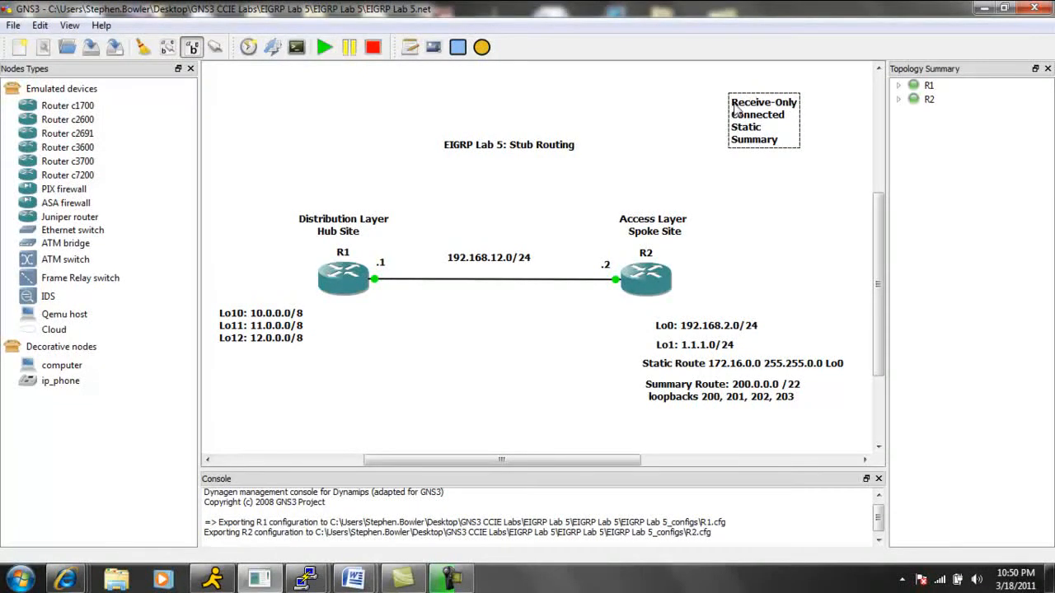
Step: End editing so the four stub types show as plain text beside R2
double_click(761, 103)
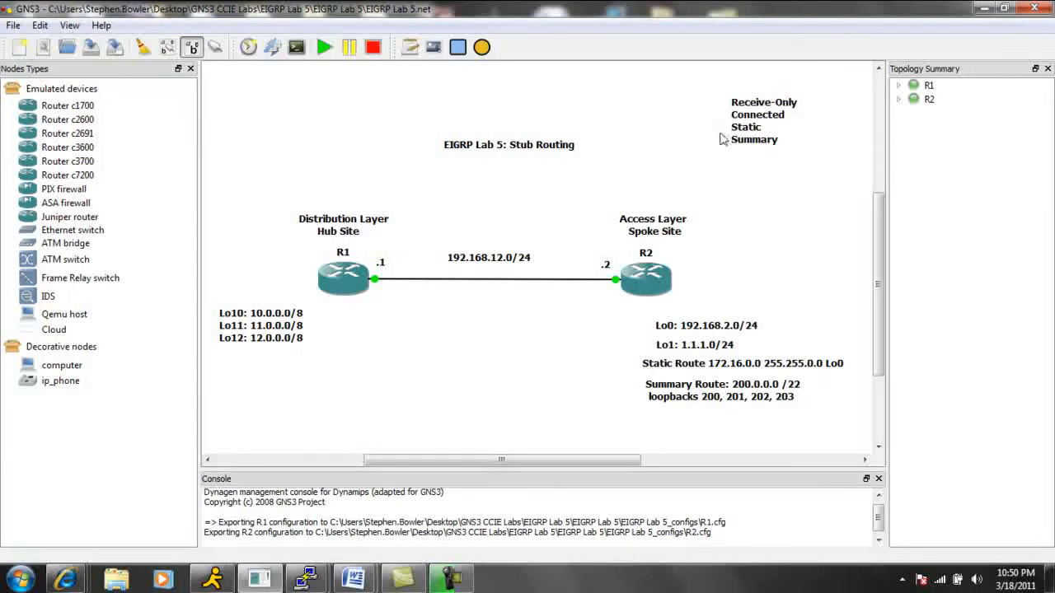
mouse_move(682, 181)
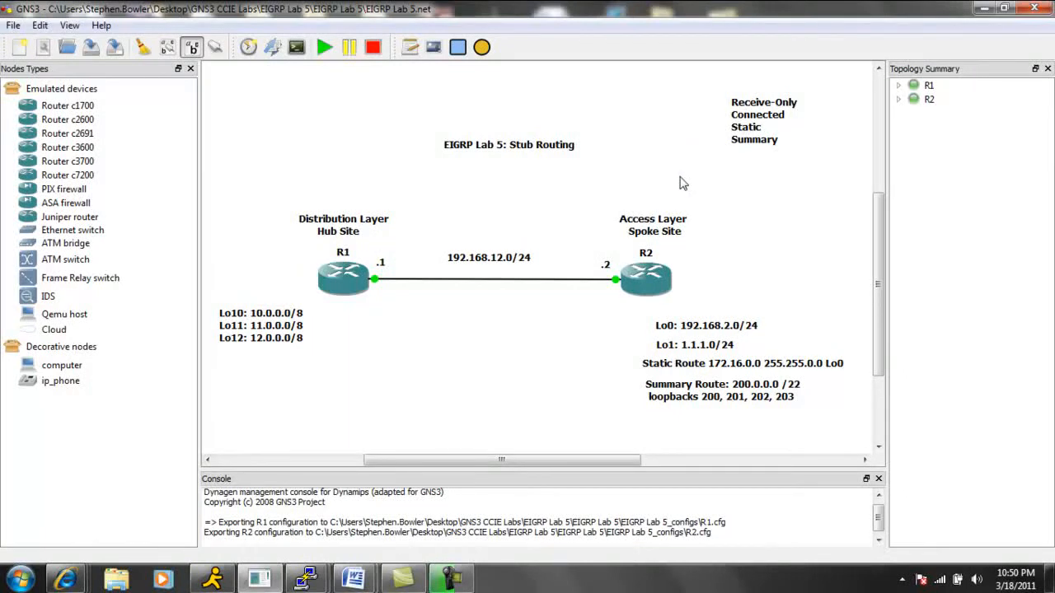
mouse_move(623, 186)
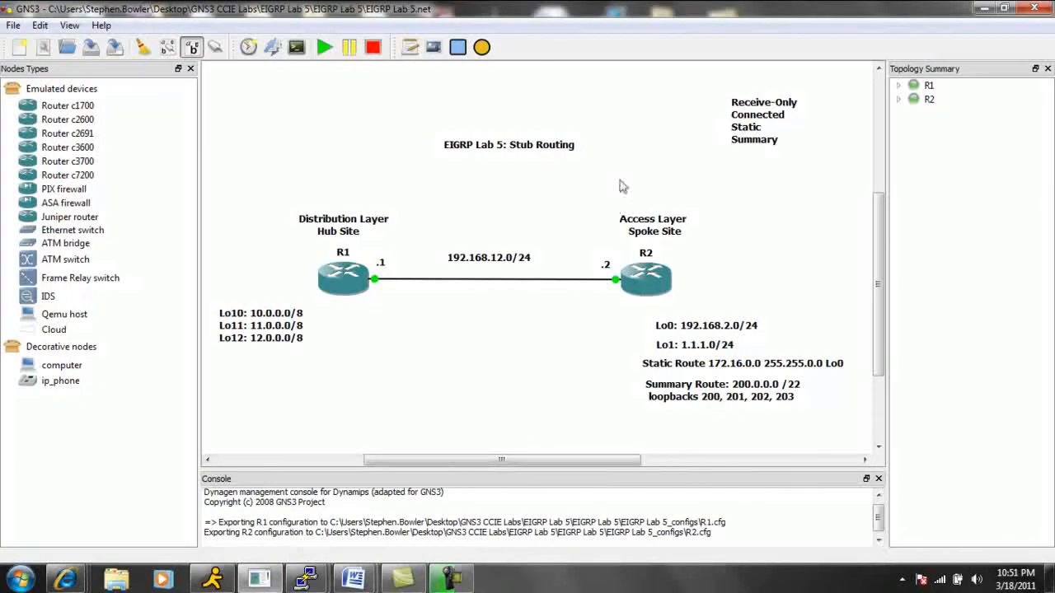
mouse_move(369, 204)
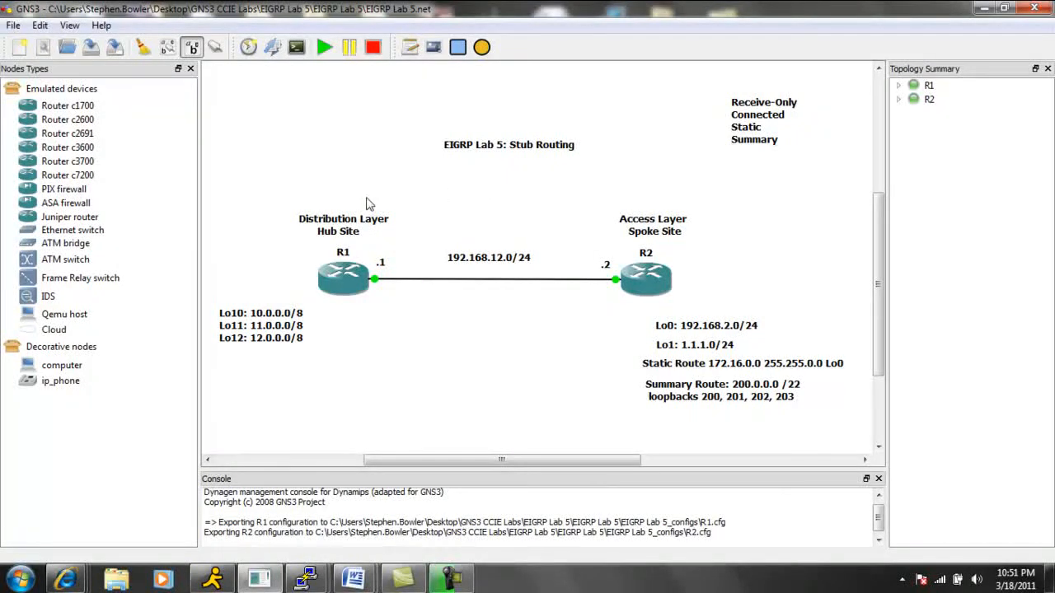
mouse_move(559, 342)
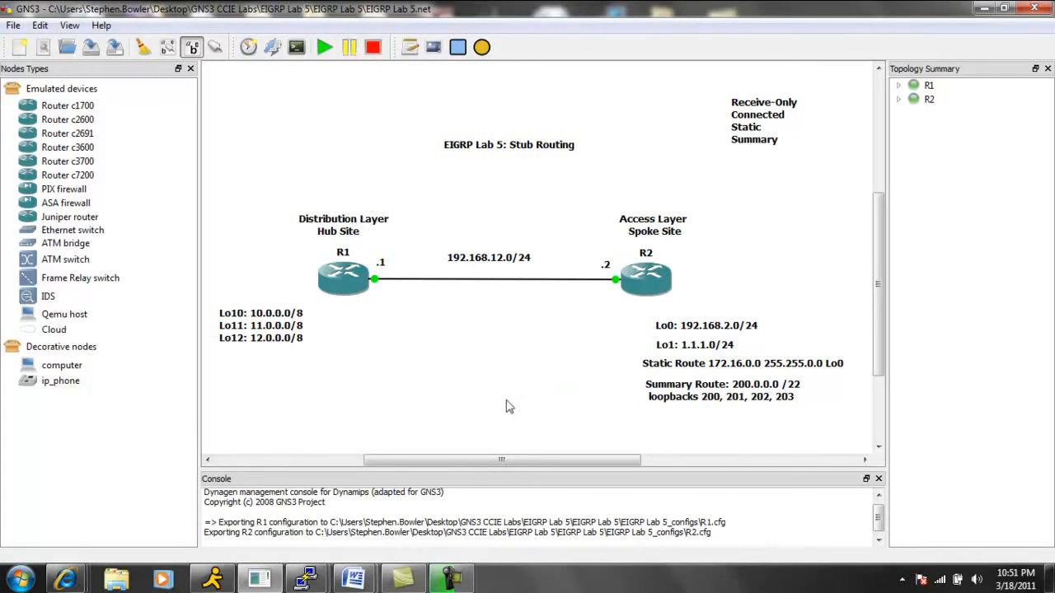
mouse_move(518, 290)
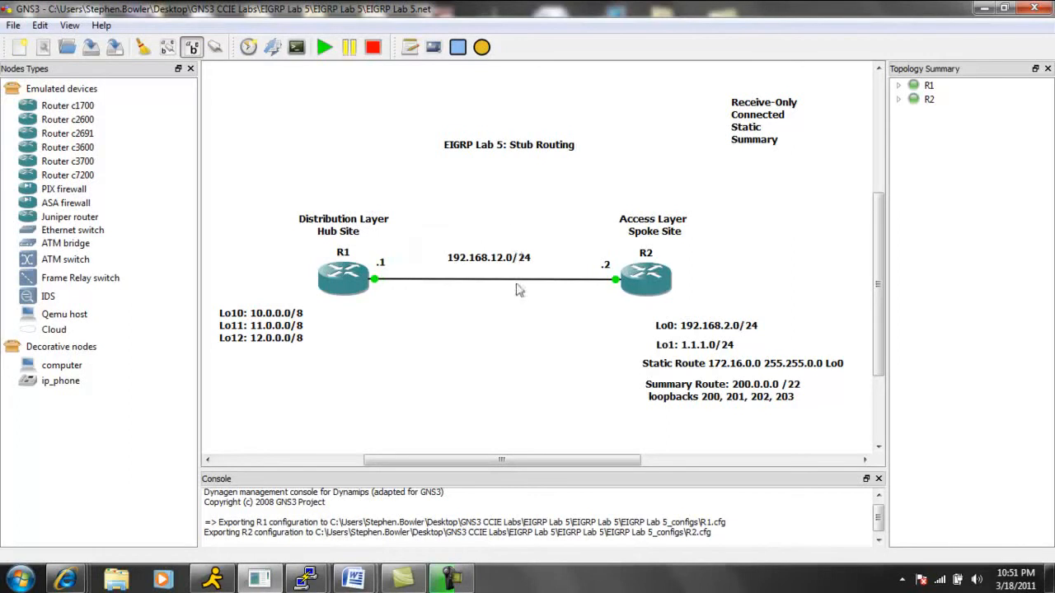
mouse_move(448, 257)
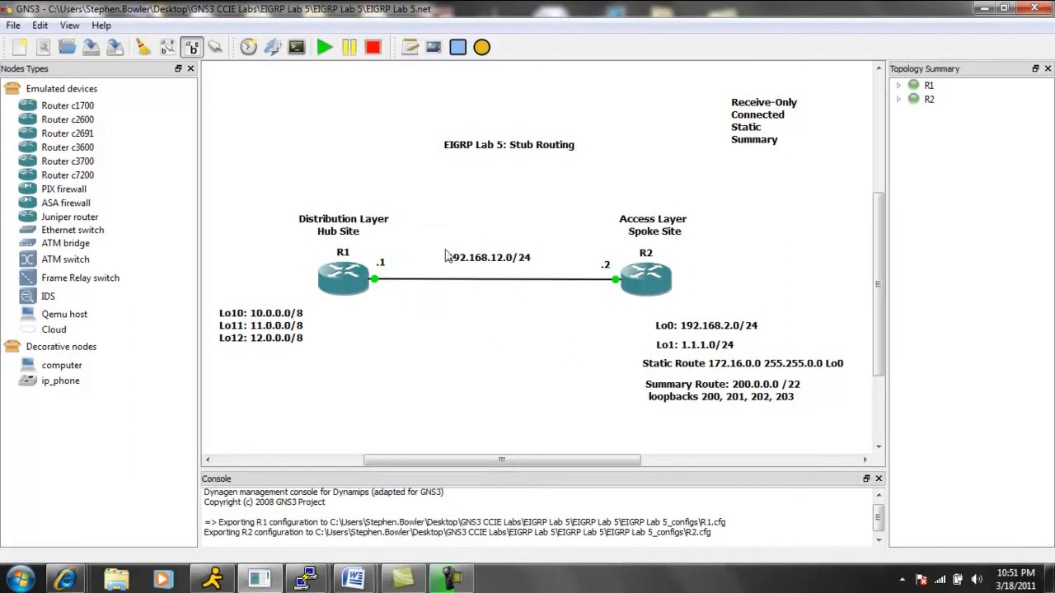
mouse_move(297, 284)
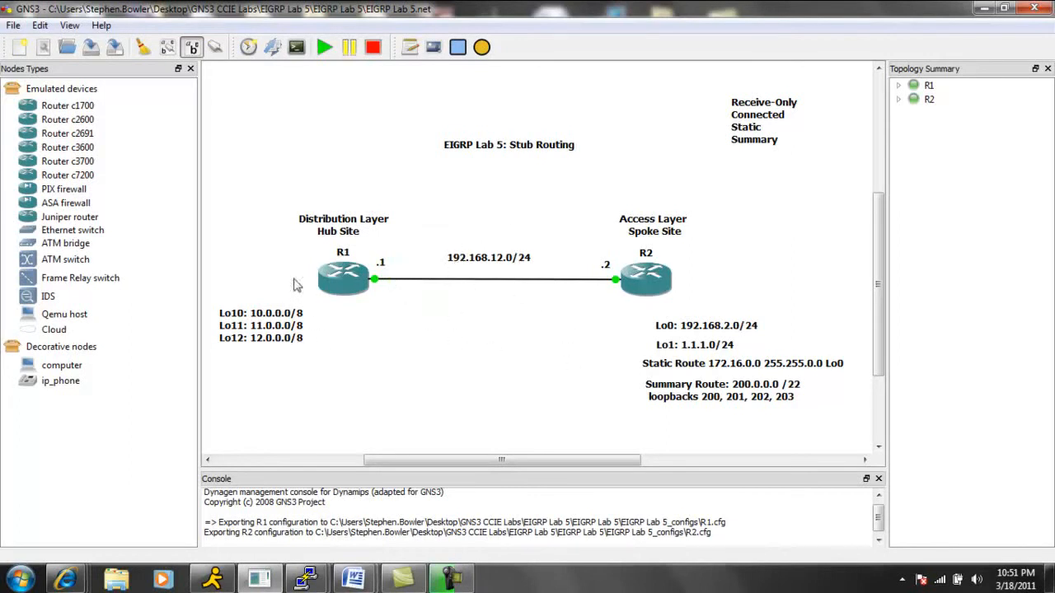
mouse_move(359, 320)
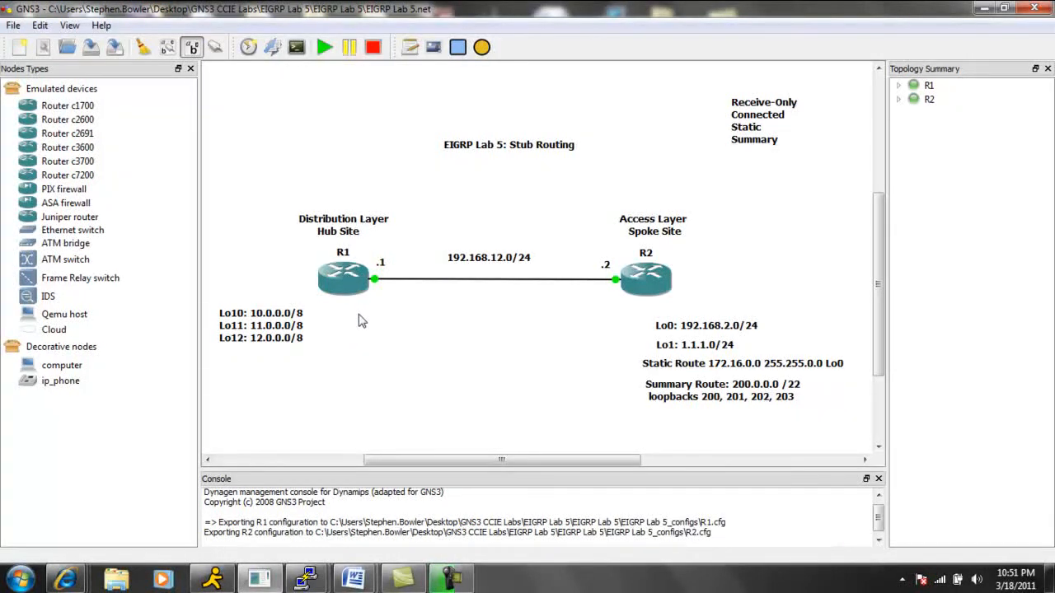
mouse_move(338, 328)
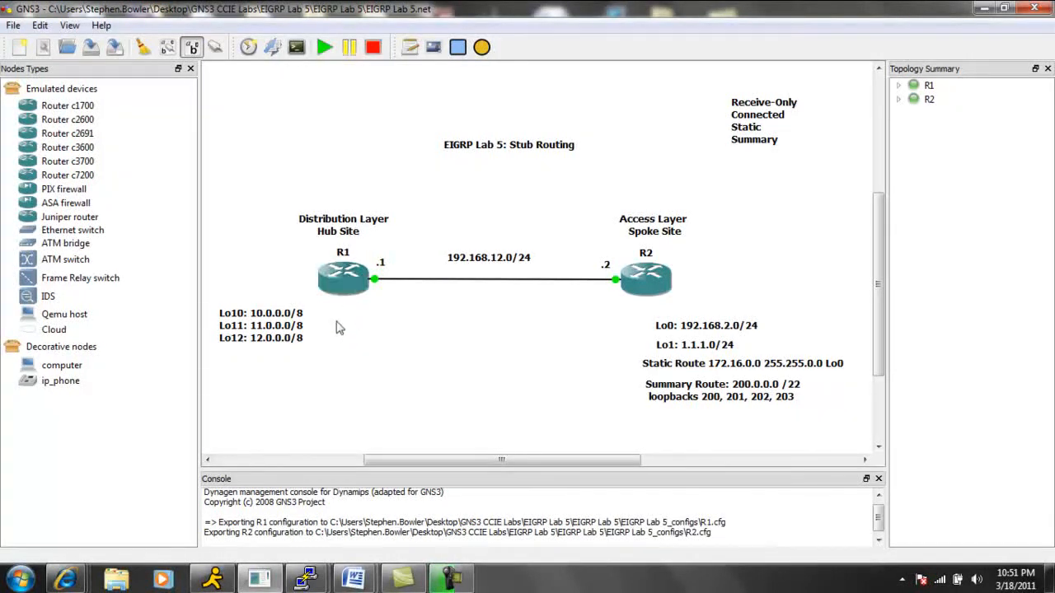